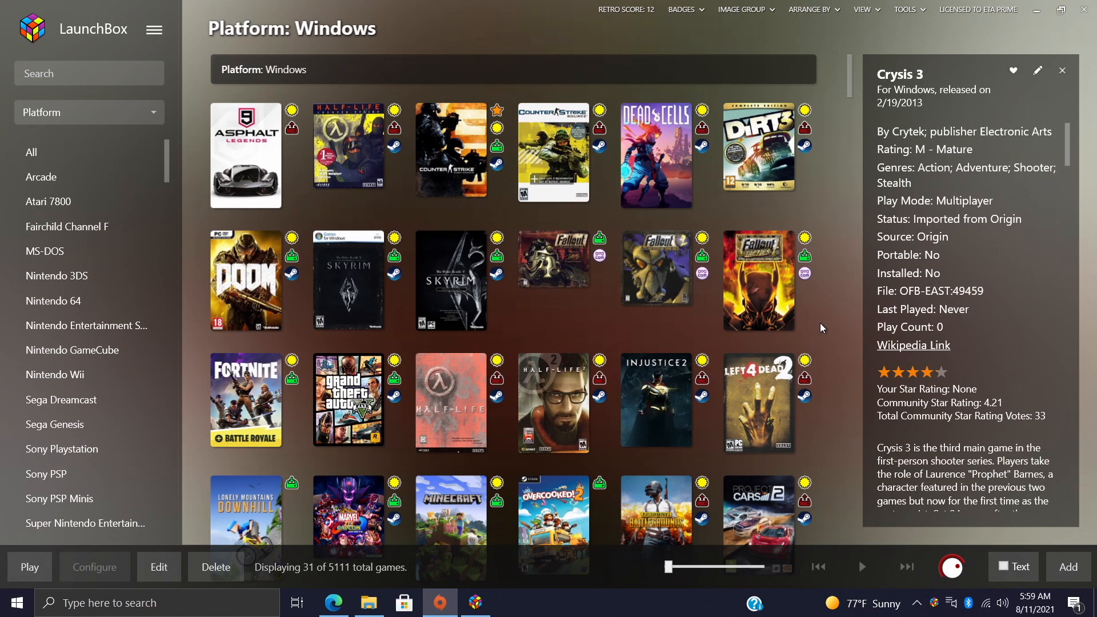
# Browse the library and briefly check the Origin client window before importing.
pyautogui.scroll(-3)
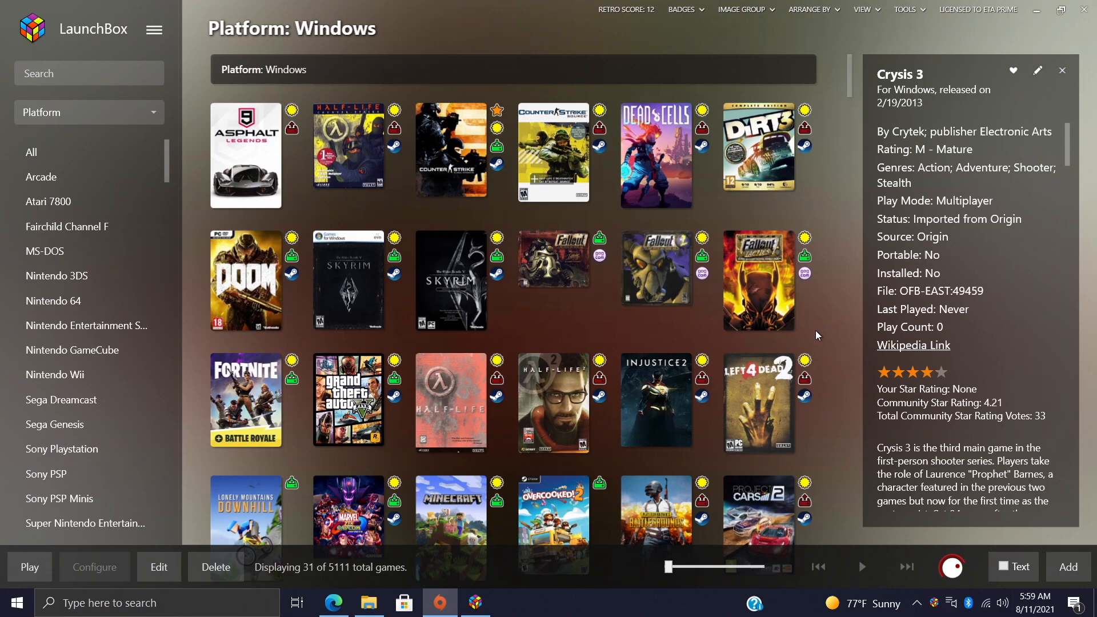
pyautogui.scroll(-3)
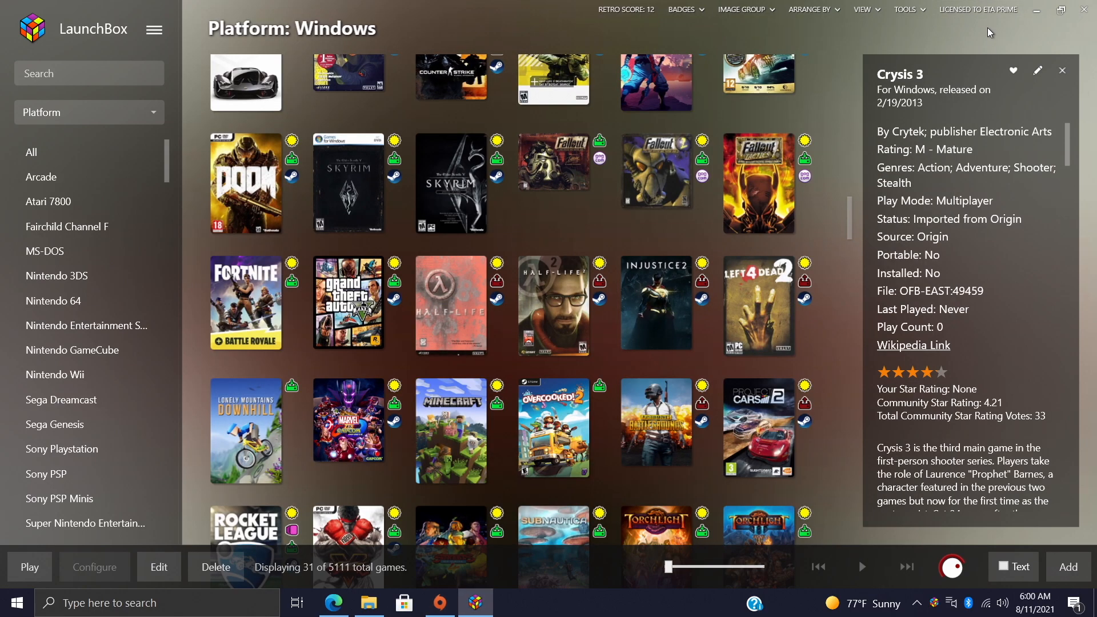
pyautogui.scroll(-3)
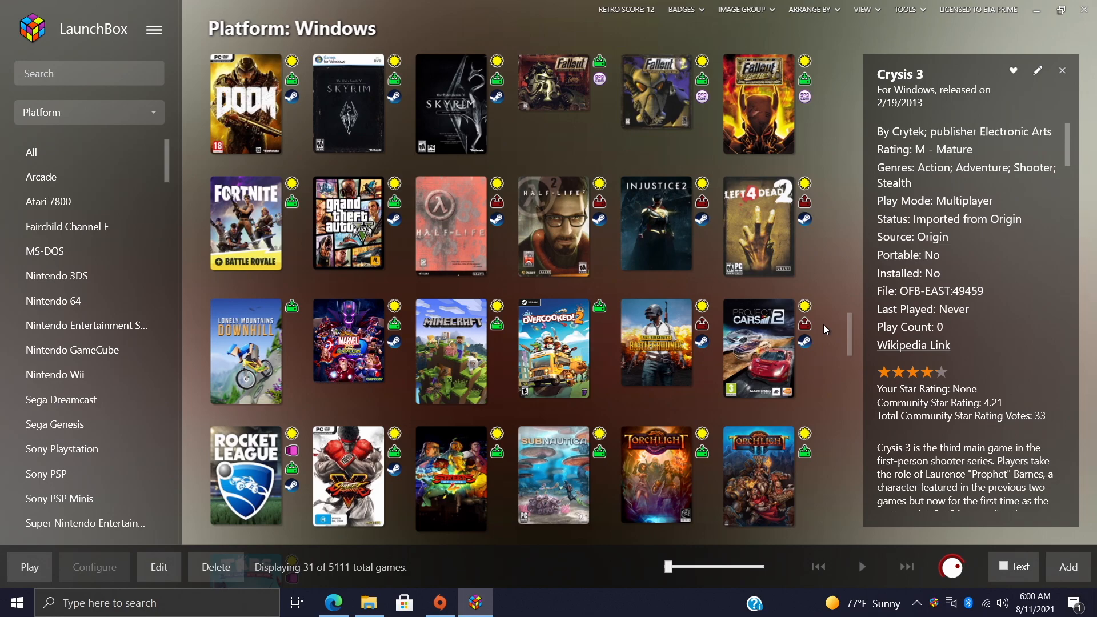
pyautogui.scroll(-3)
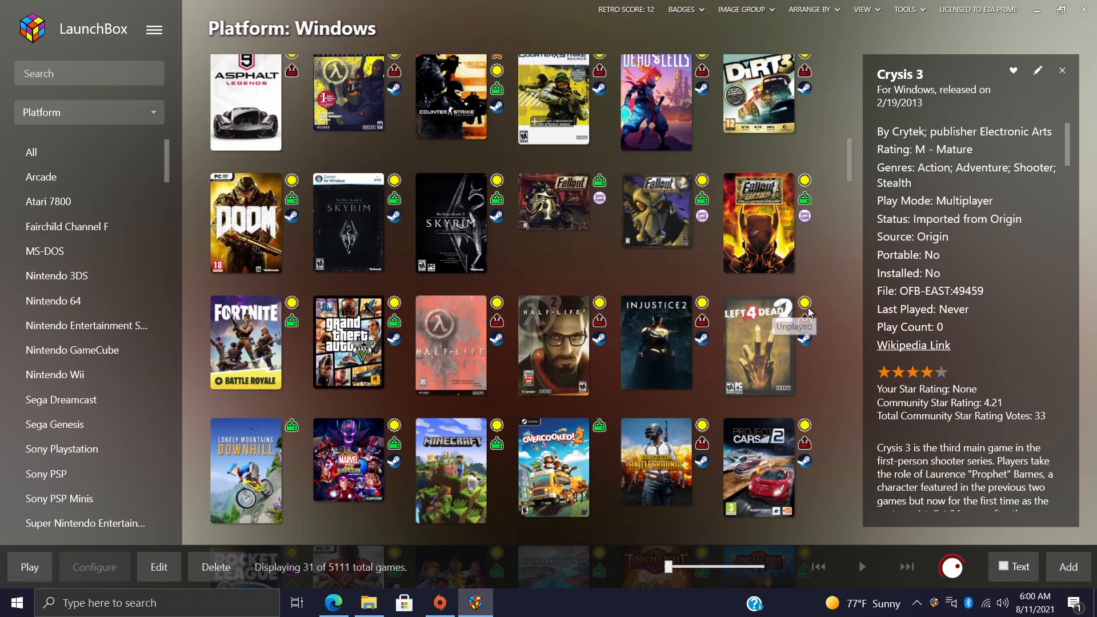
pyautogui.scroll(-3)
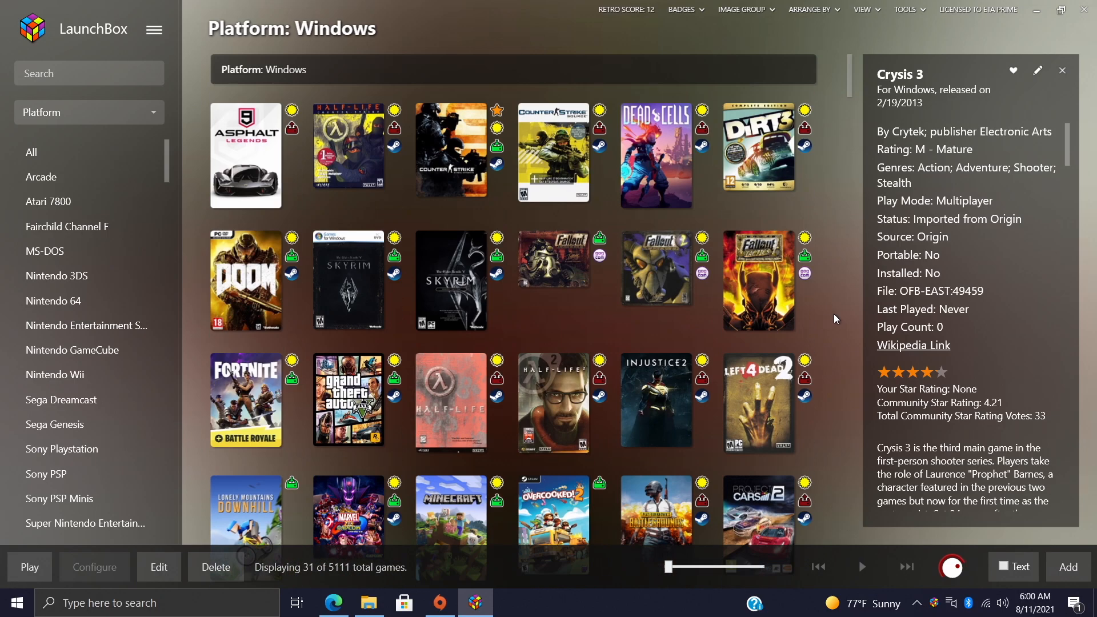
pyautogui.scroll(-3)
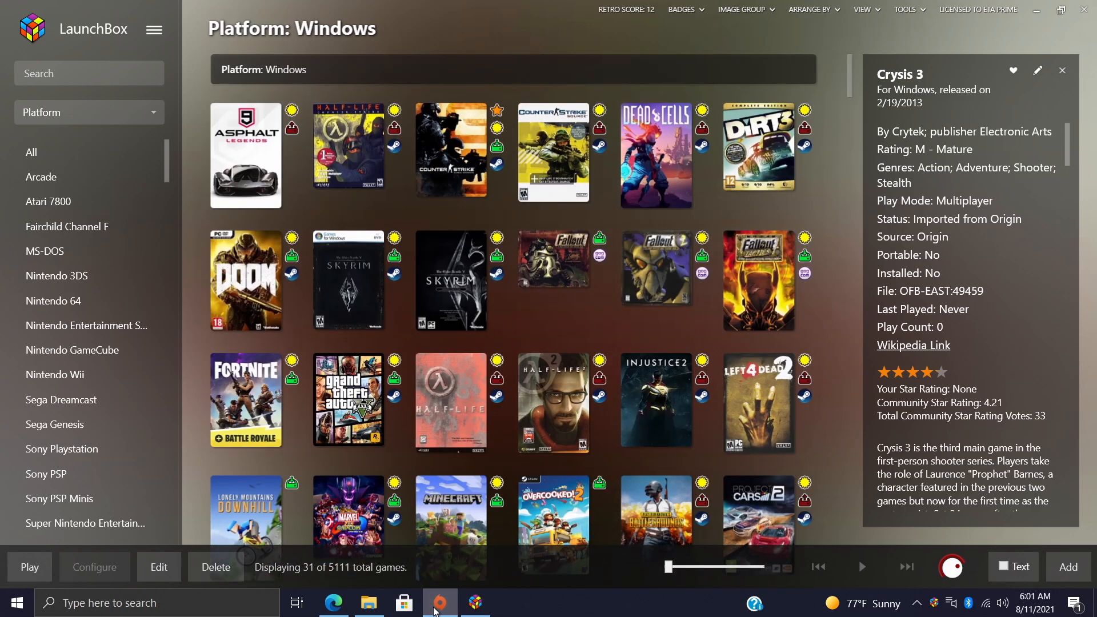
pyautogui.click(439, 603)
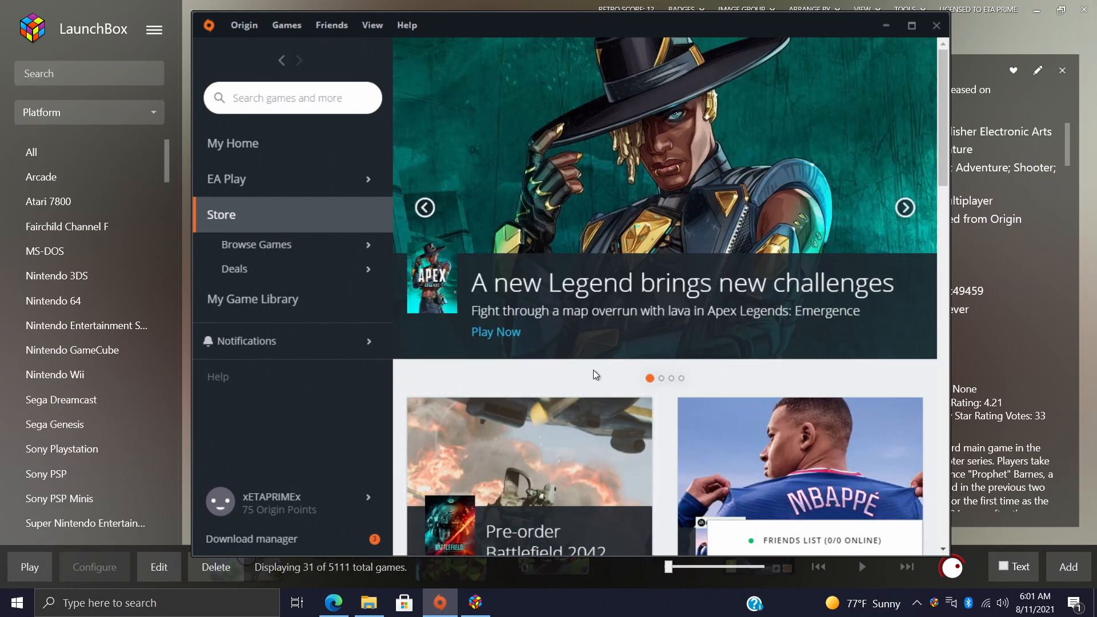
pyautogui.click(937, 25)
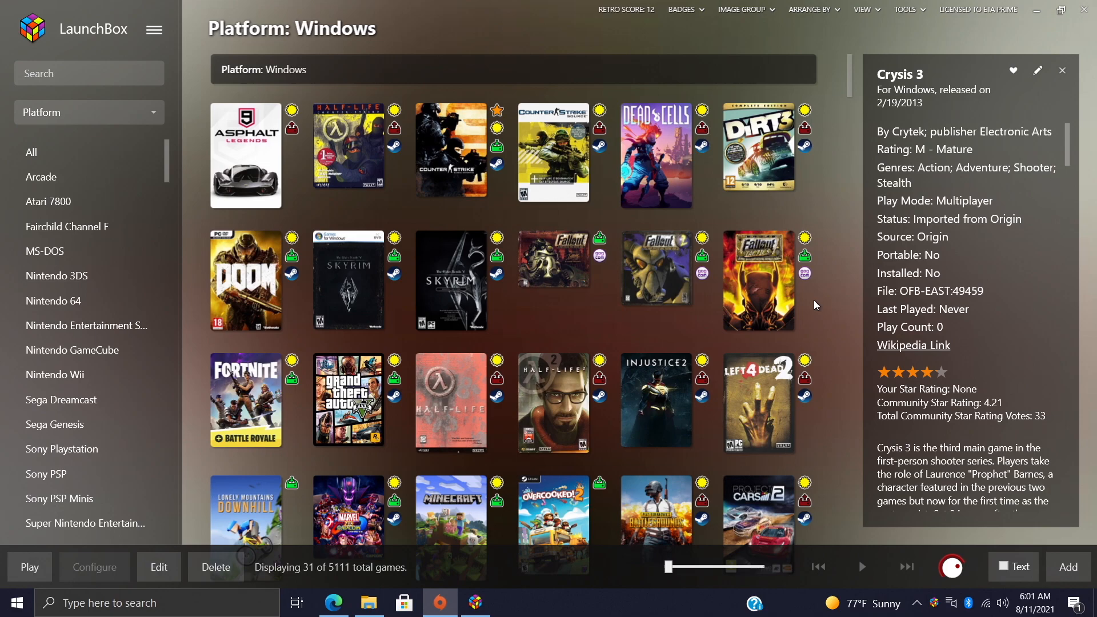
pyautogui.moveTo(836, 291)
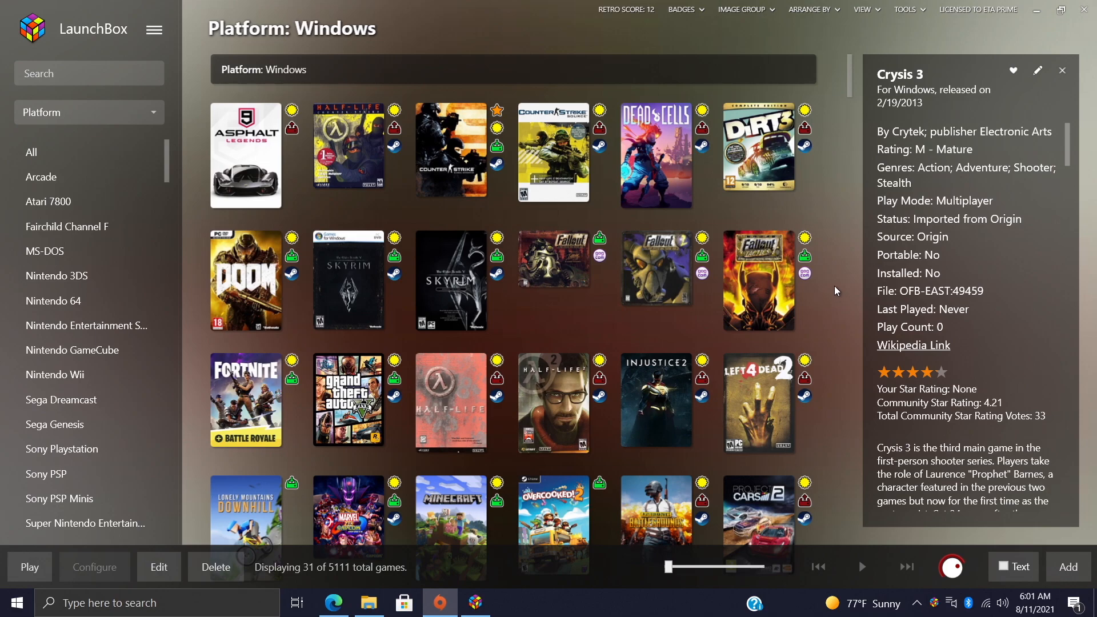
pyautogui.scroll(-3)
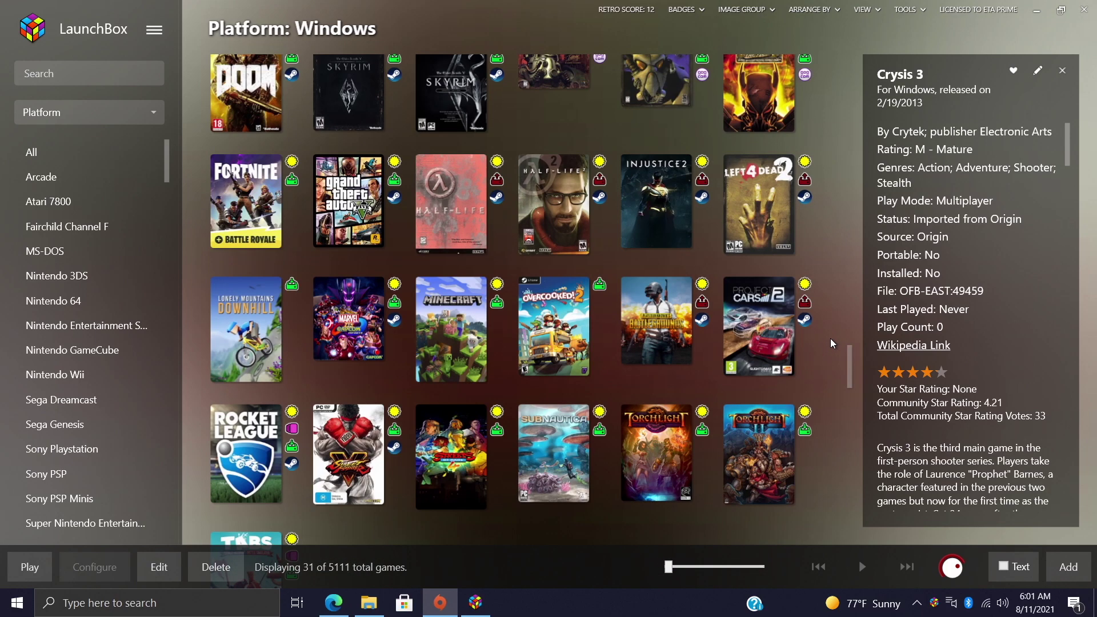
pyautogui.scroll(-3)
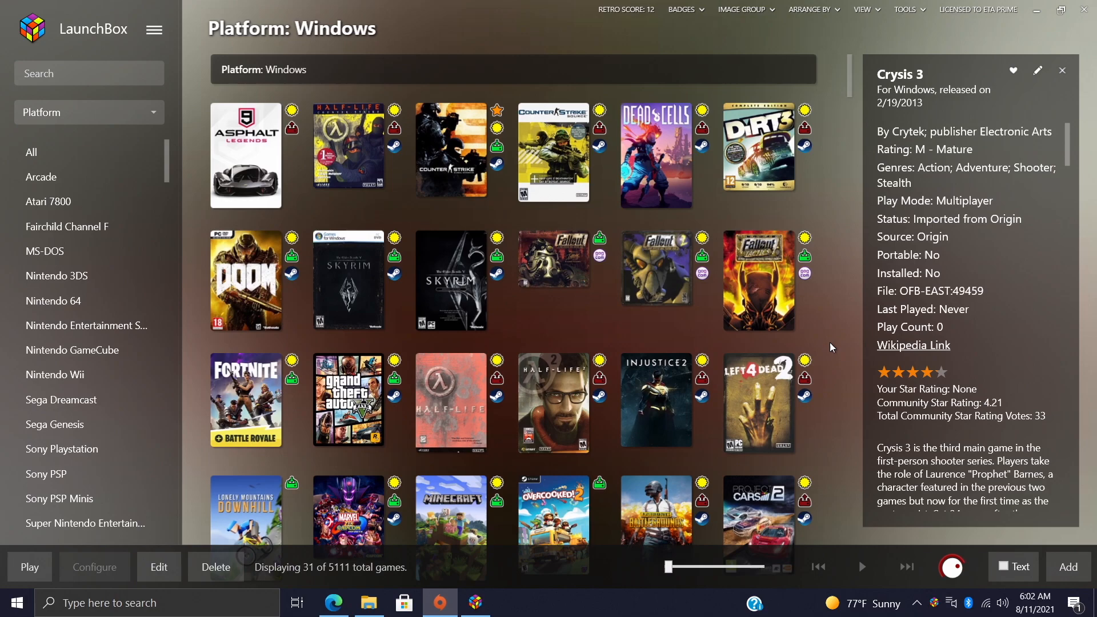
pyautogui.moveTo(832, 345)
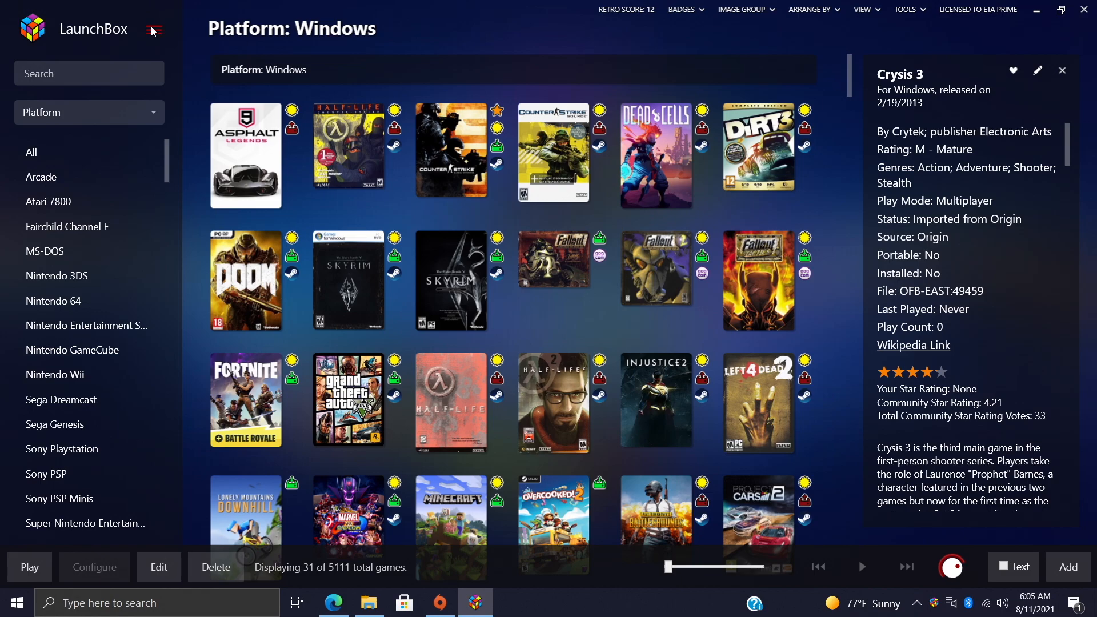
# Start the Import Origin Games wizard via Tools > Import > Origin Games.
pyautogui.click(153, 30)
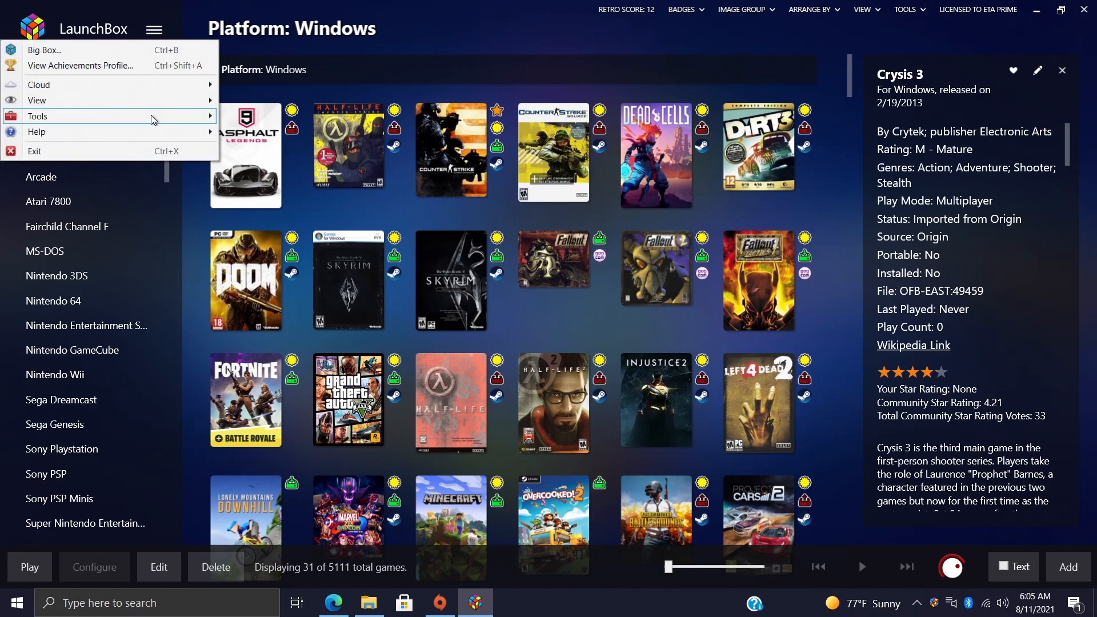
pyautogui.click(37, 117)
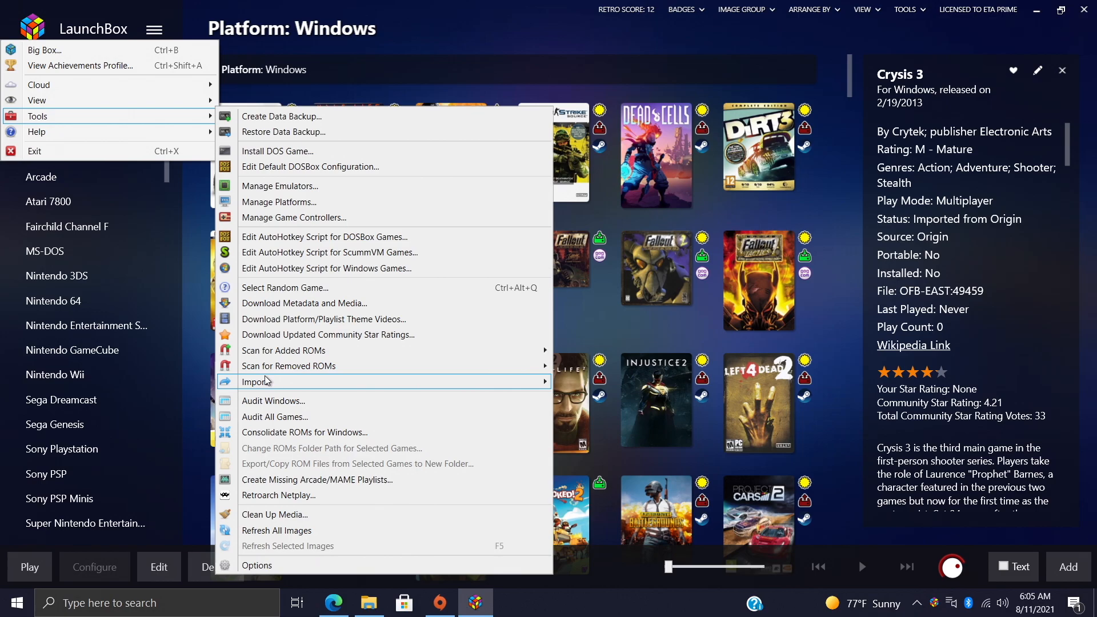
pyautogui.click(253, 382)
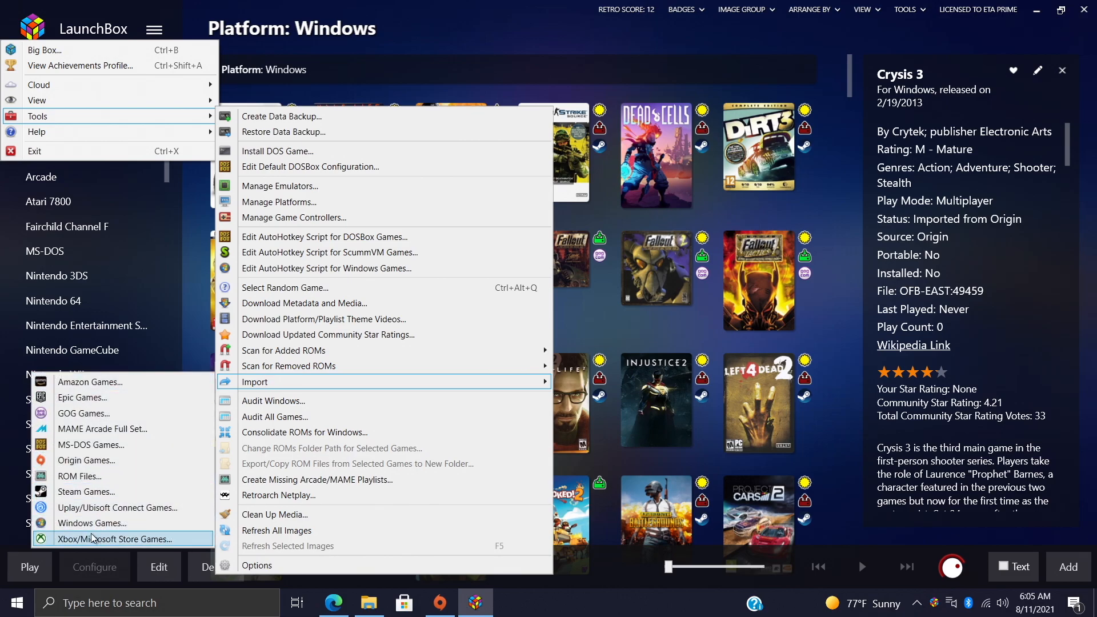
pyautogui.moveTo(105, 390)
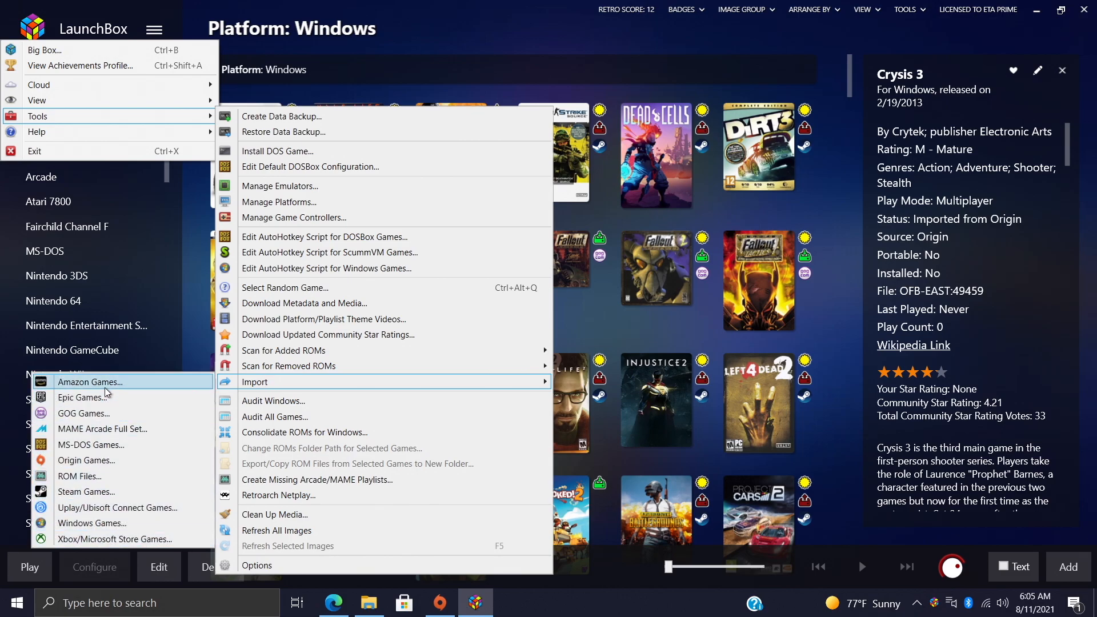
pyautogui.moveTo(101, 445)
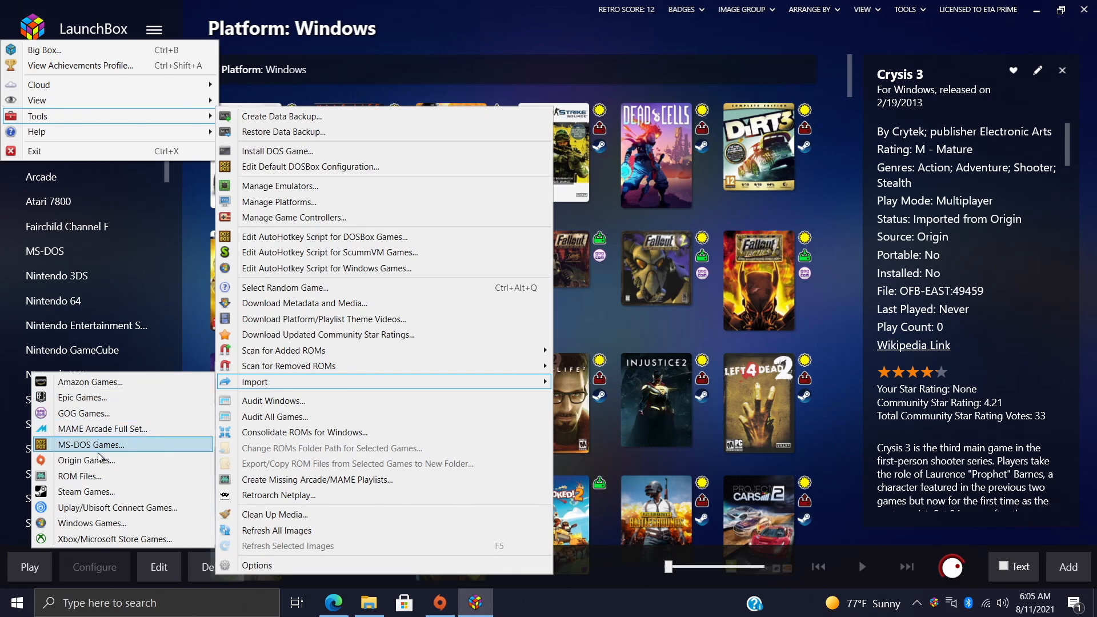
pyautogui.moveTo(111, 461)
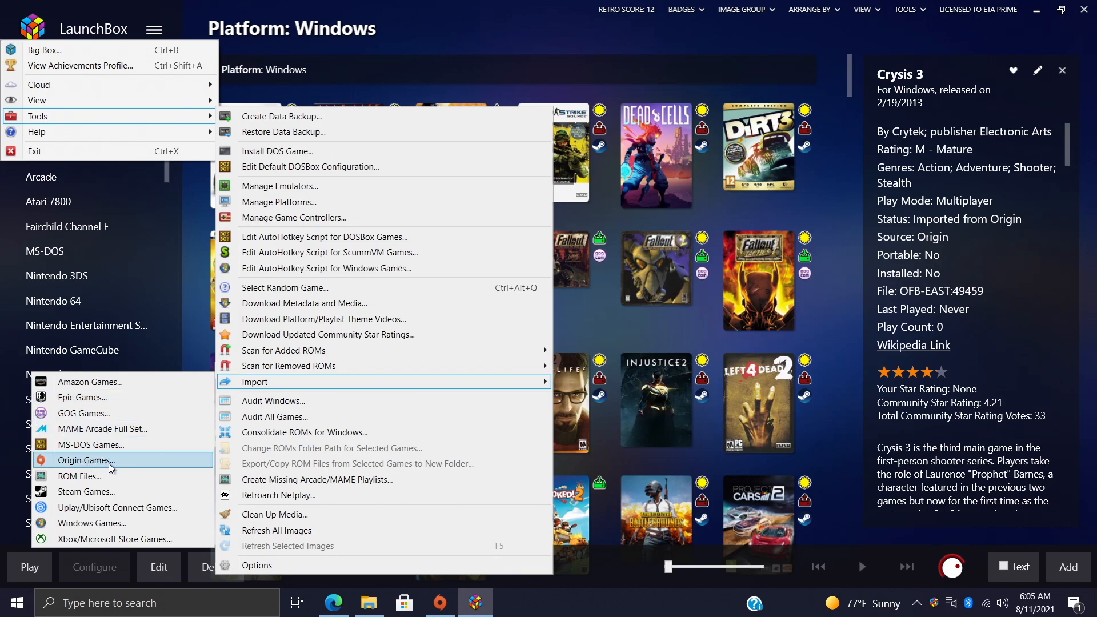
pyautogui.click(87, 459)
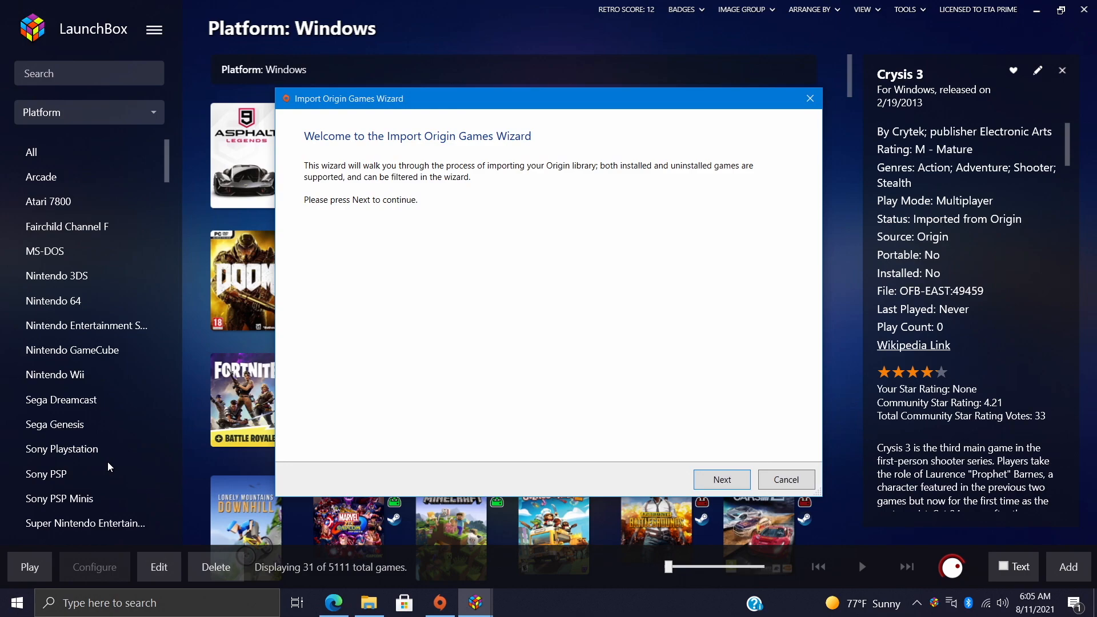
pyautogui.moveTo(357, 458)
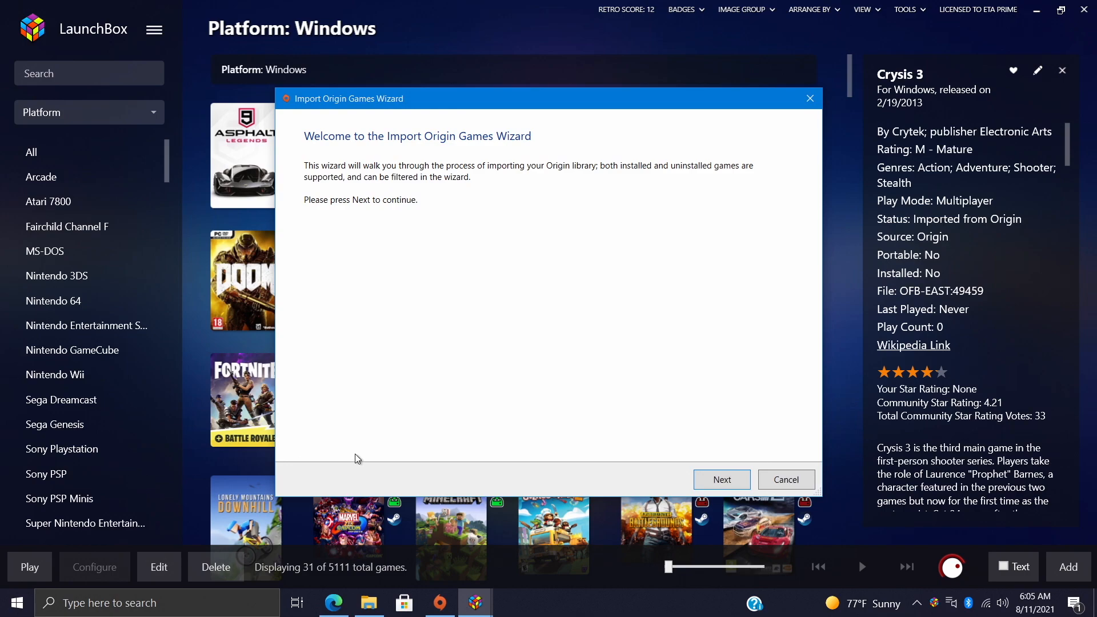
pyautogui.moveTo(500, 283)
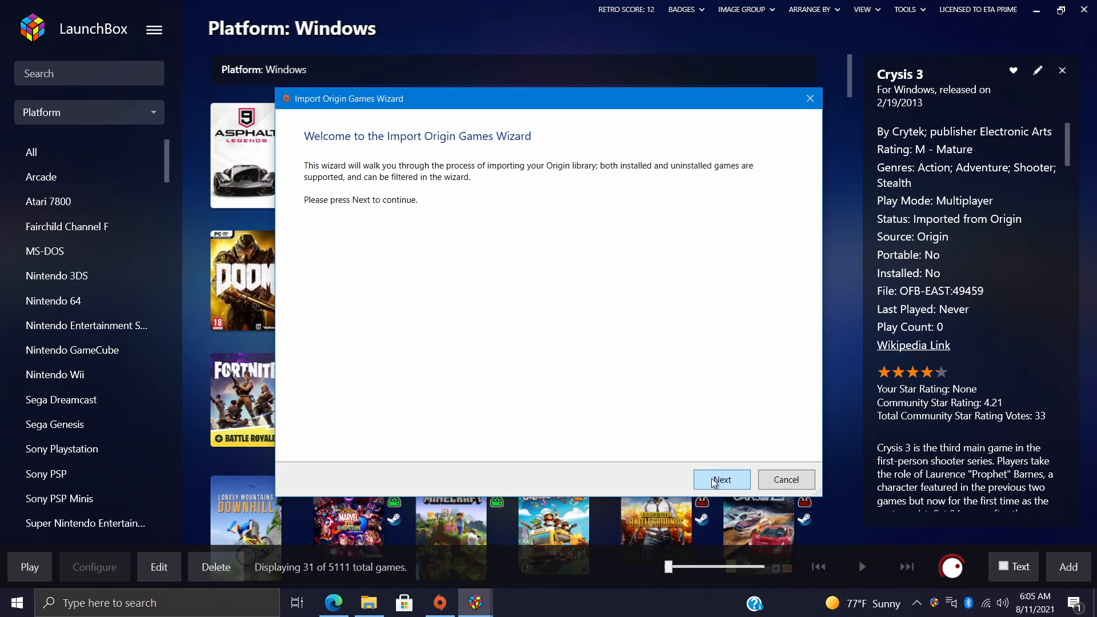
# Keep Windows as the platform, enable 'Prioritize Origin metadata' and continue to image choices.
pyautogui.click(722, 478)
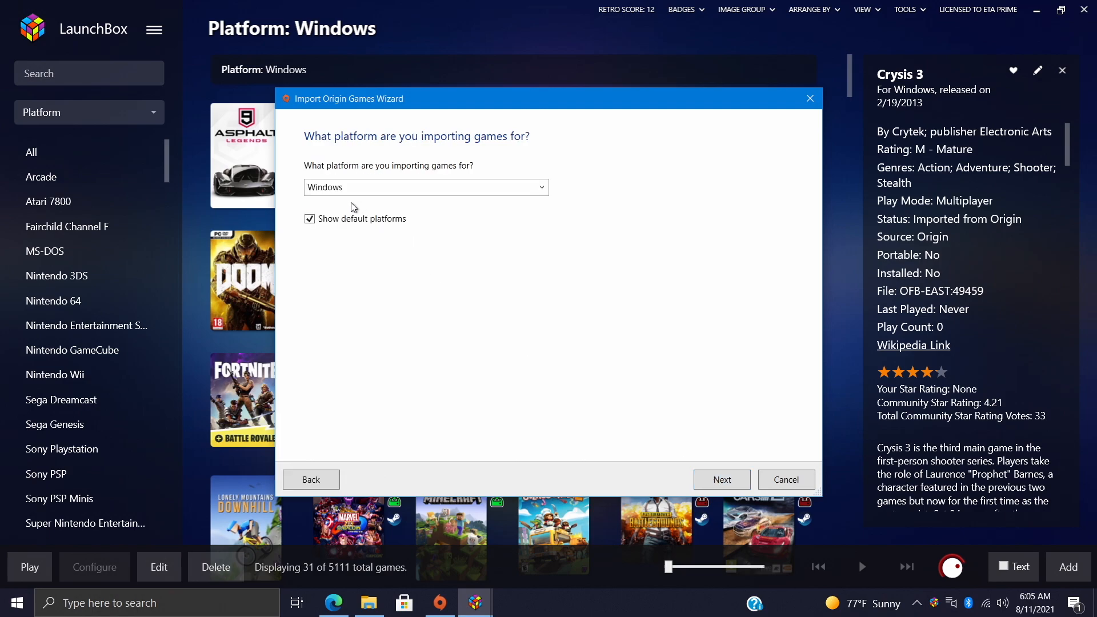
pyautogui.moveTo(377, 205)
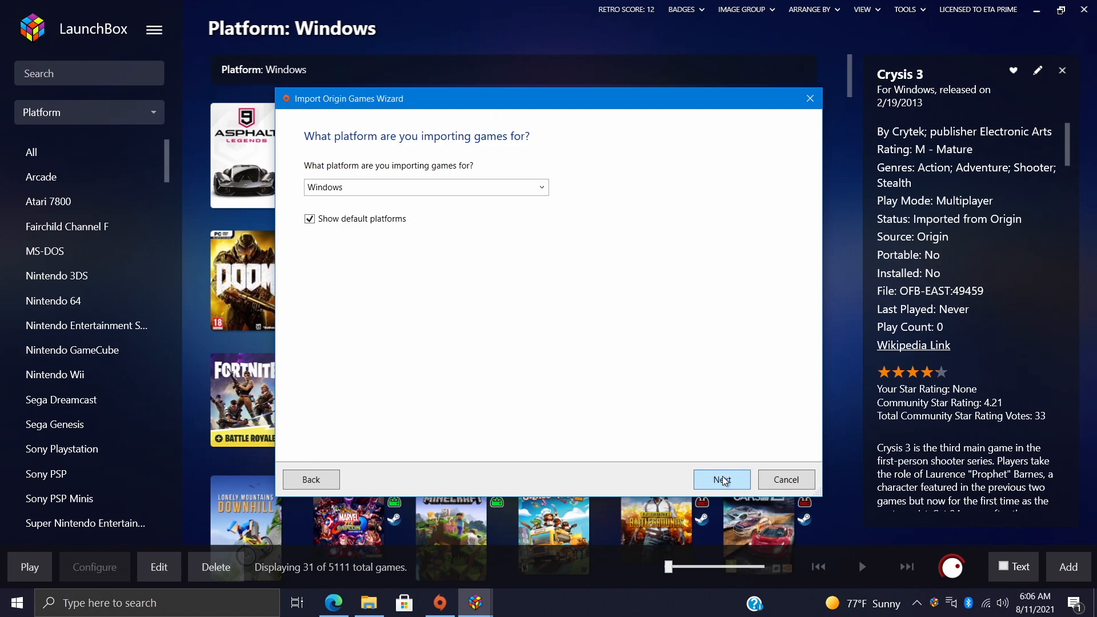
pyautogui.click(722, 478)
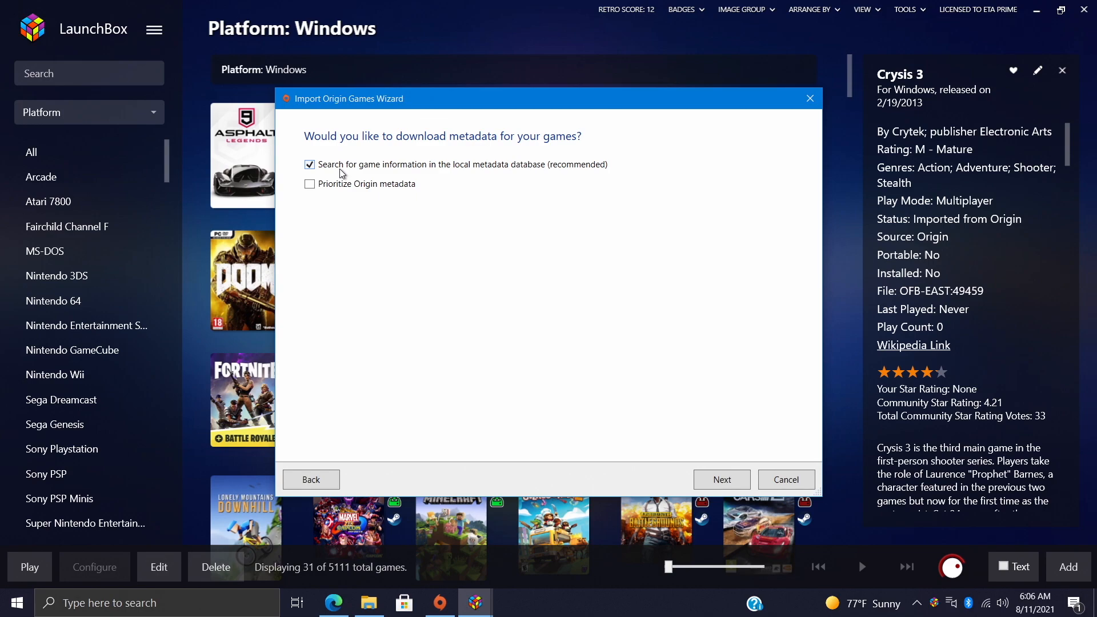
pyautogui.moveTo(387, 199)
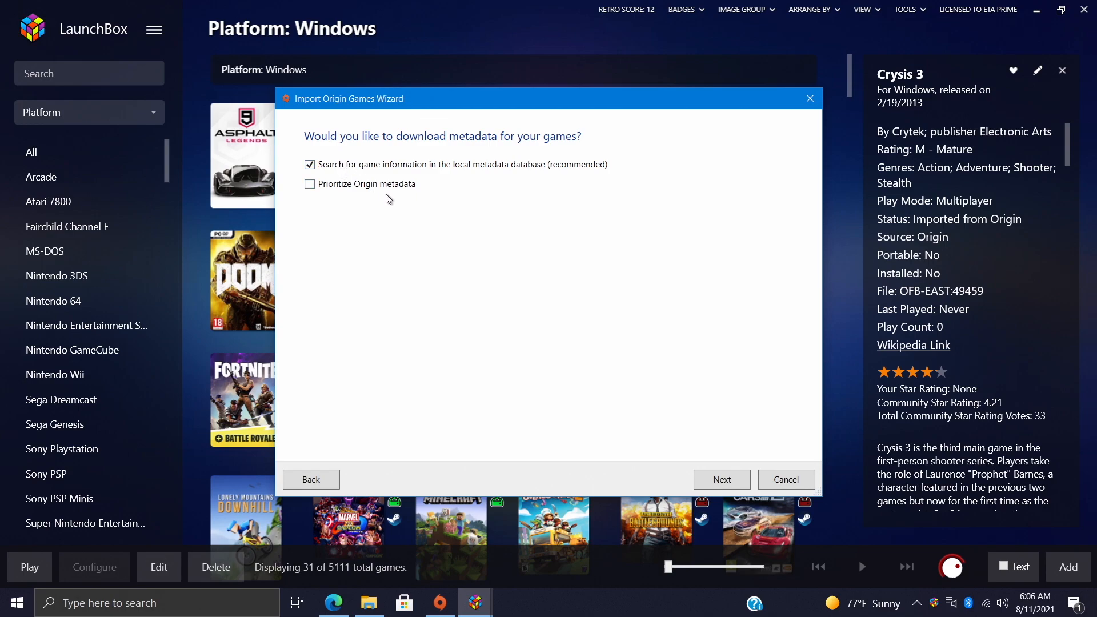
pyautogui.moveTo(357, 196)
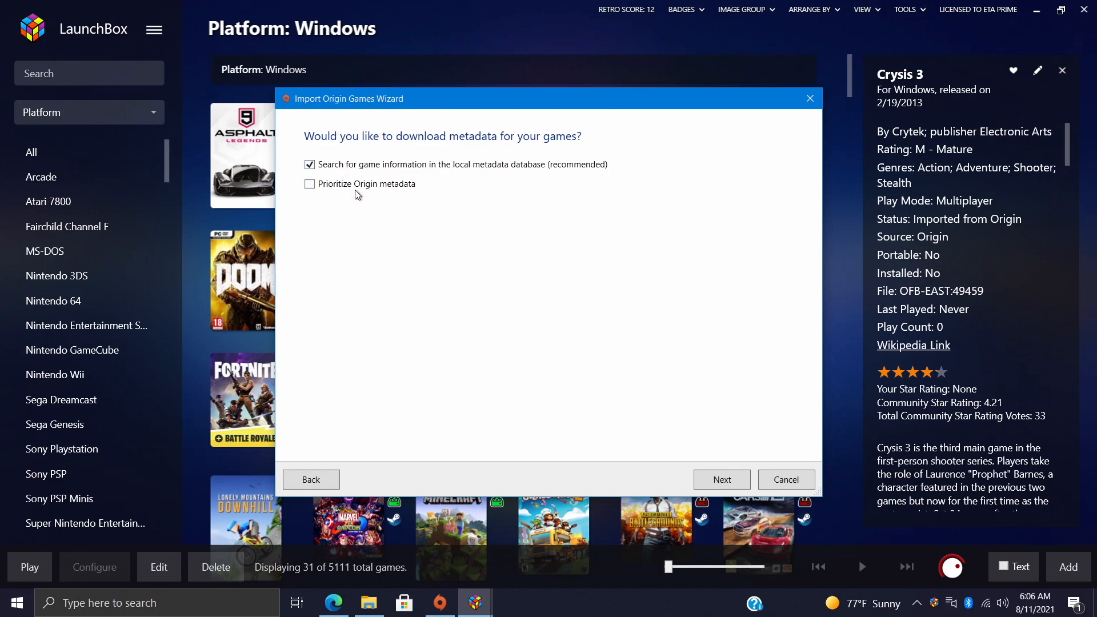
pyautogui.click(308, 184)
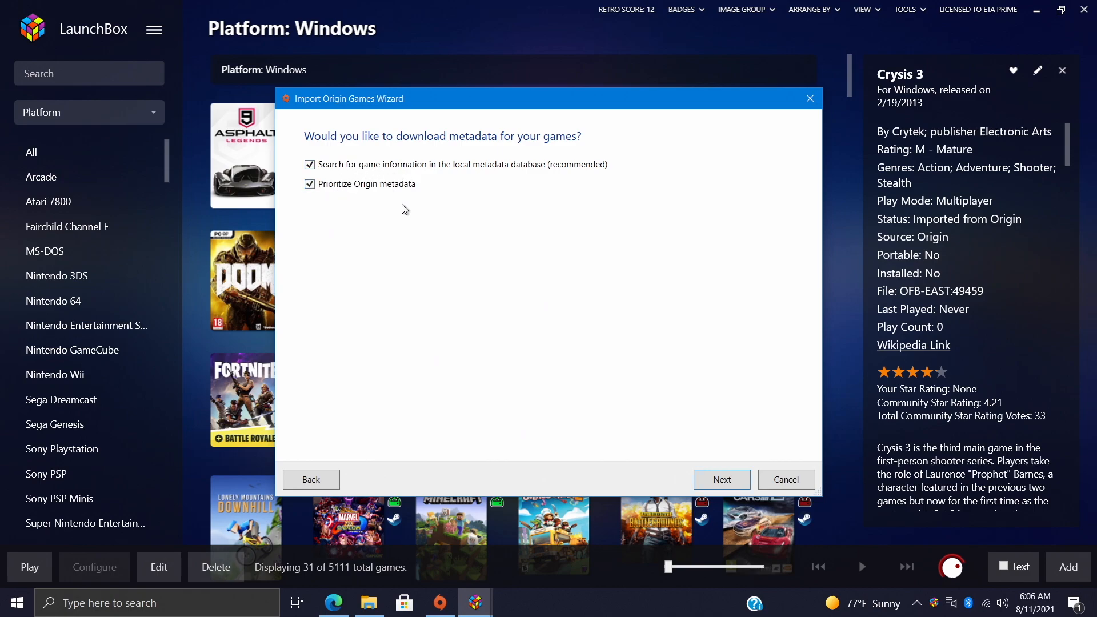
pyautogui.click(722, 479)
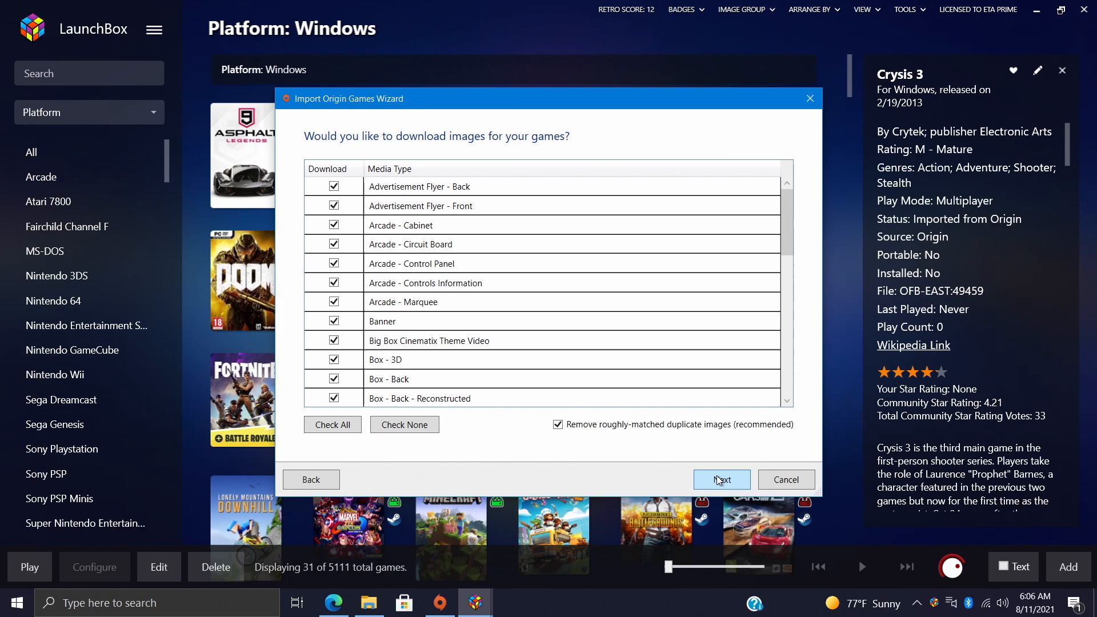
# Leave every image type checked for download and continue to the custom options.
pyautogui.scroll(-3)
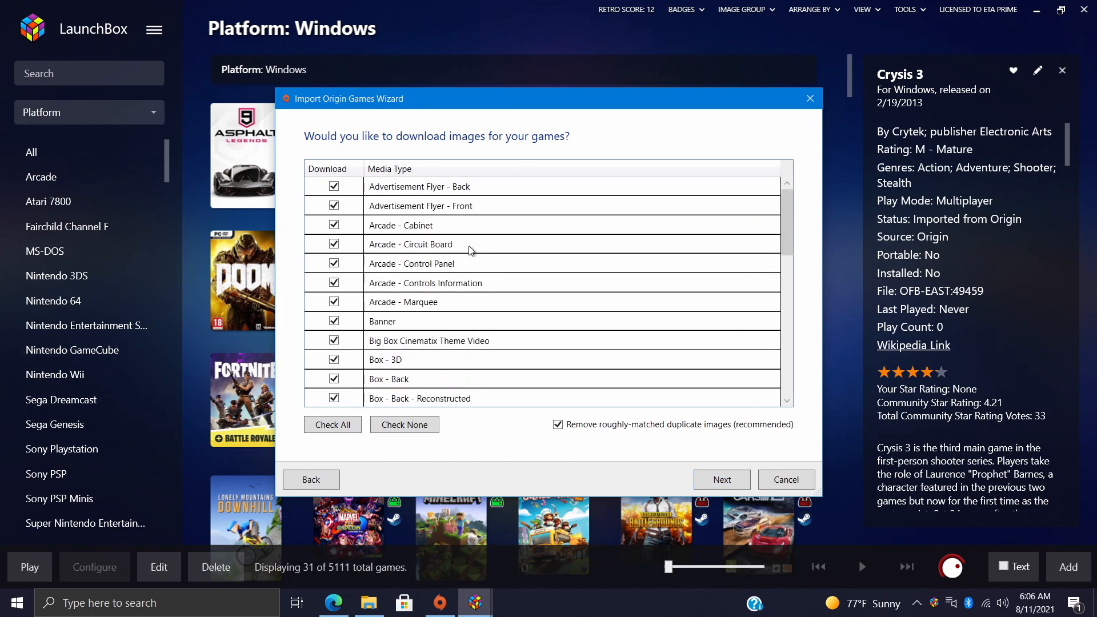
pyautogui.scroll(-3)
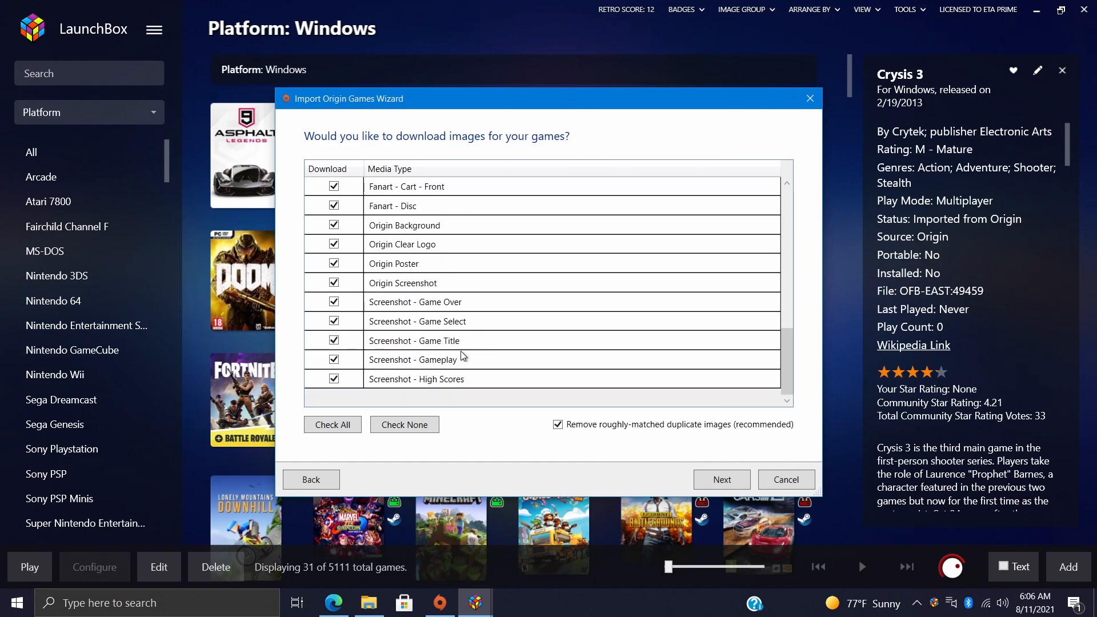
pyautogui.click(722, 479)
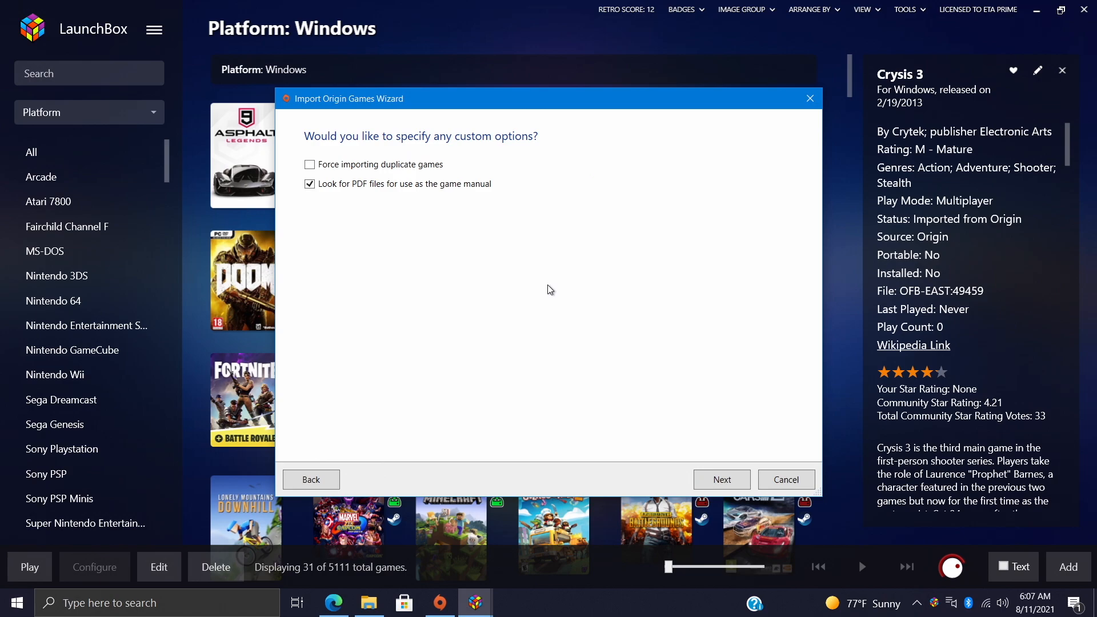
pyautogui.moveTo(445, 176)
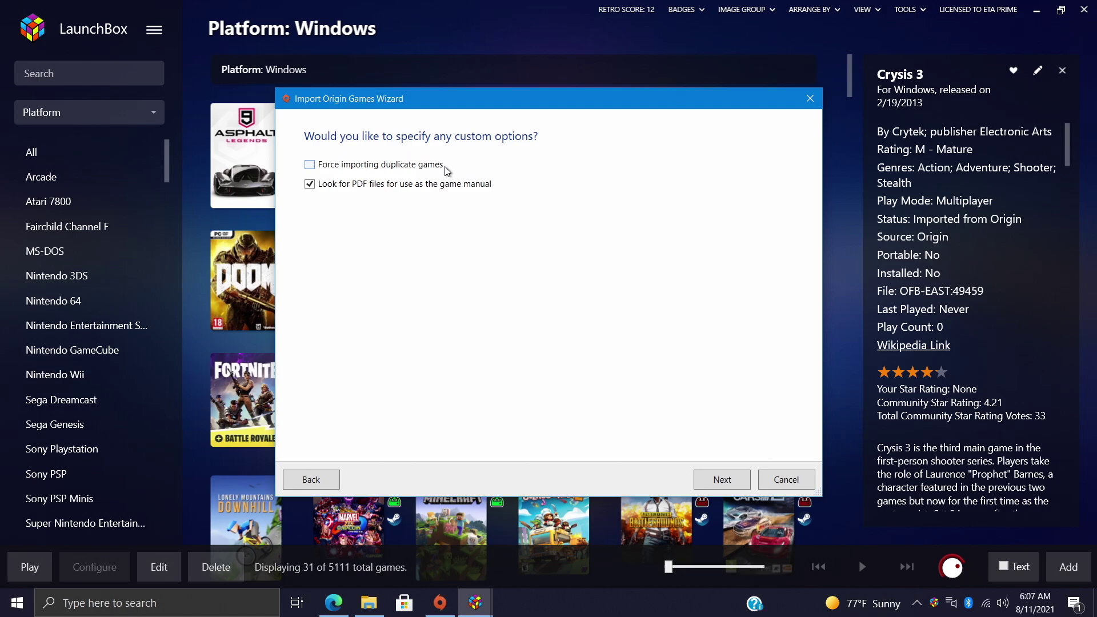
pyautogui.moveTo(377, 196)
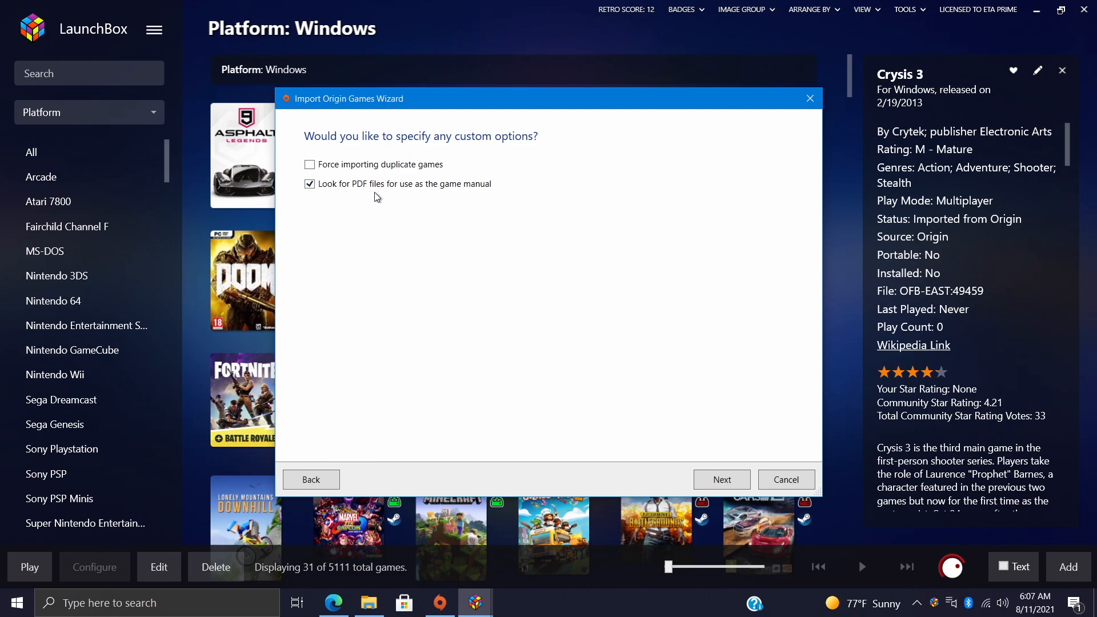
# Keep 'Look for PDF files for use as the game manual' enabled and proceed to Origin sign-in.
pyautogui.click(309, 183)
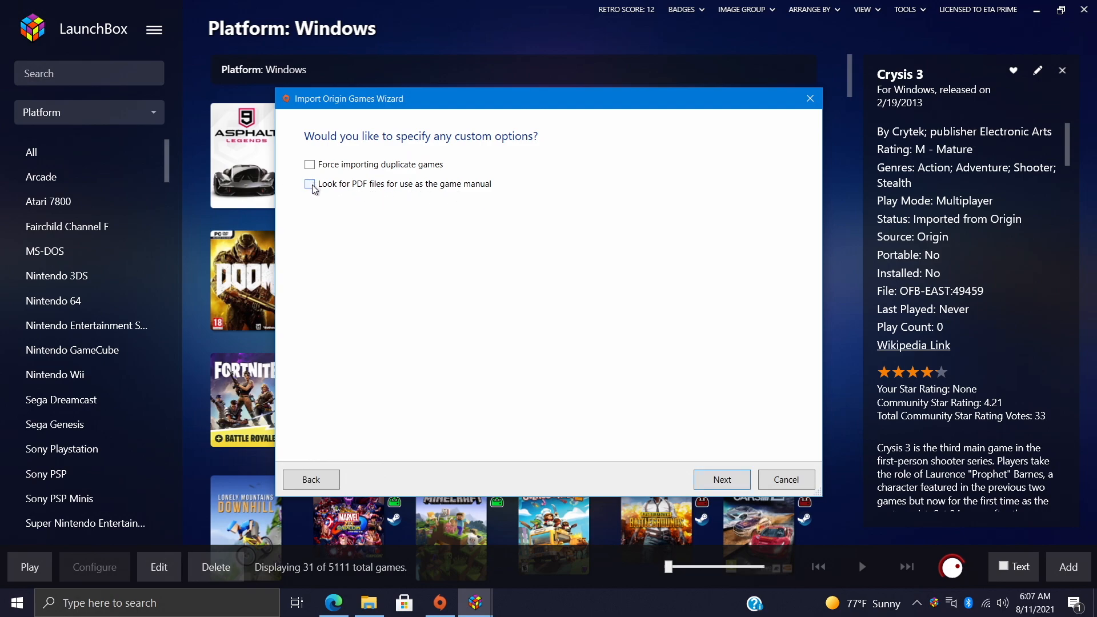
pyautogui.click(309, 183)
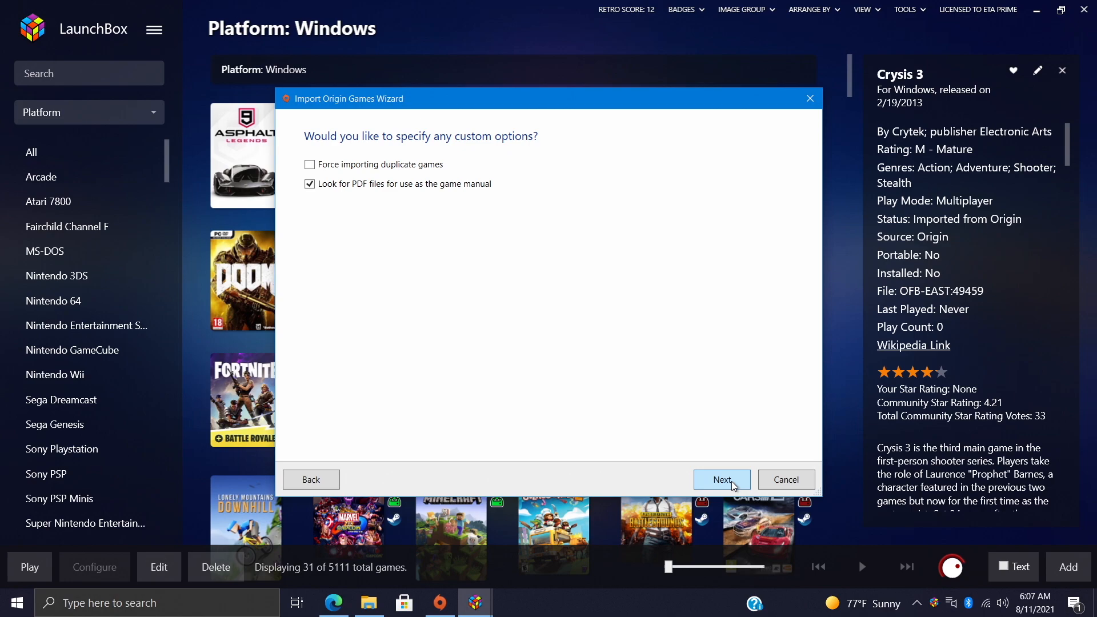
pyautogui.click(722, 479)
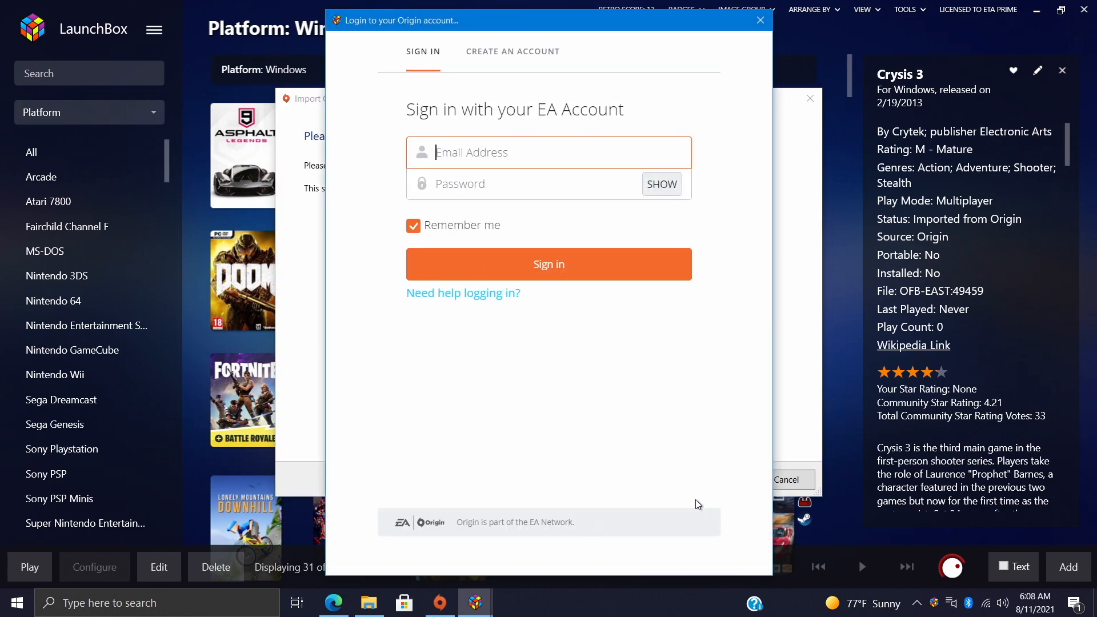
pyautogui.moveTo(528, 170)
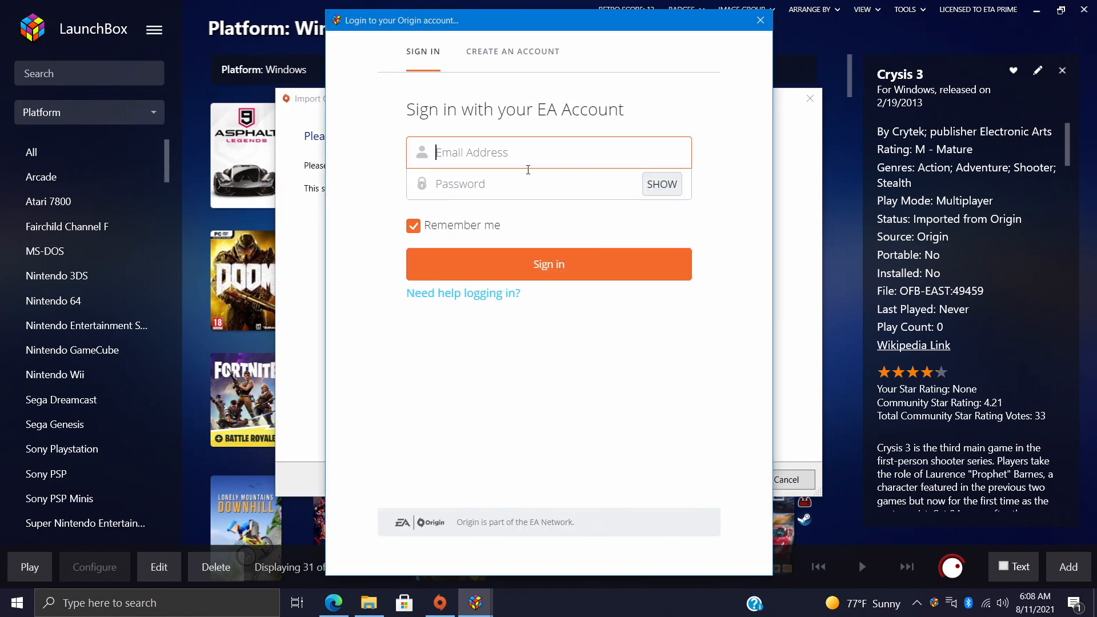
pyautogui.moveTo(518, 155)
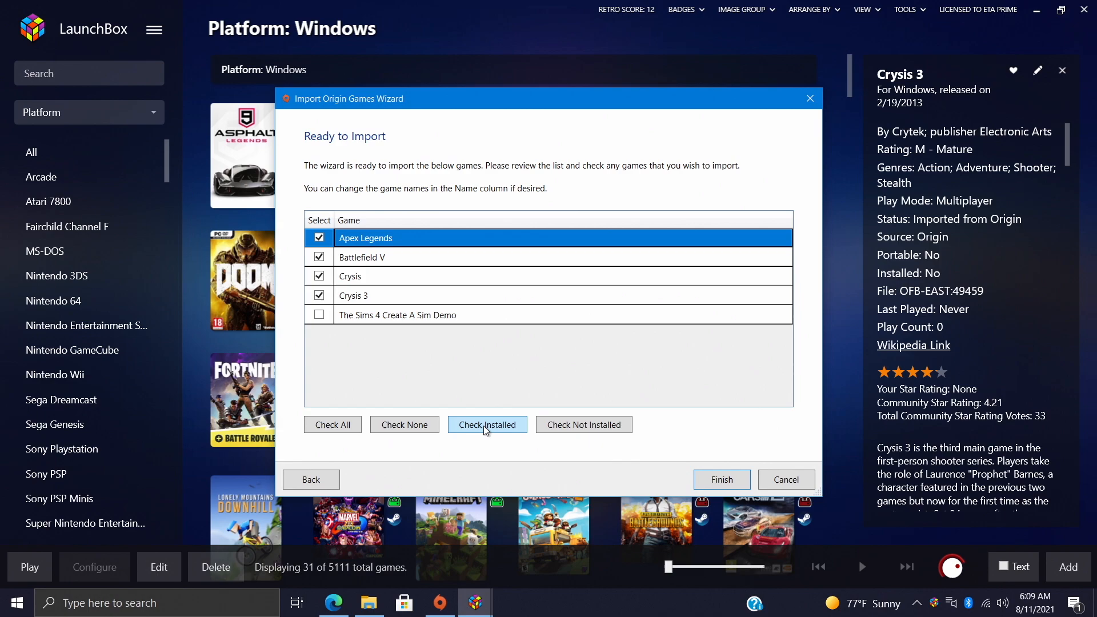
pyautogui.moveTo(571, 436)
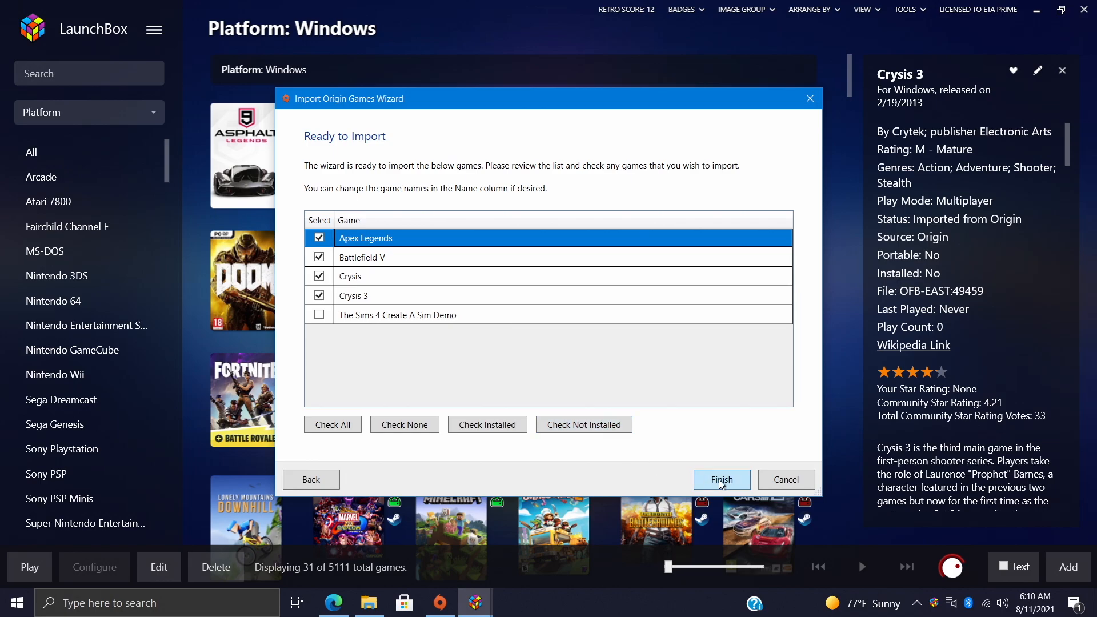
# Finish importing the four checked games and dismiss both completion messages.
pyautogui.click(722, 479)
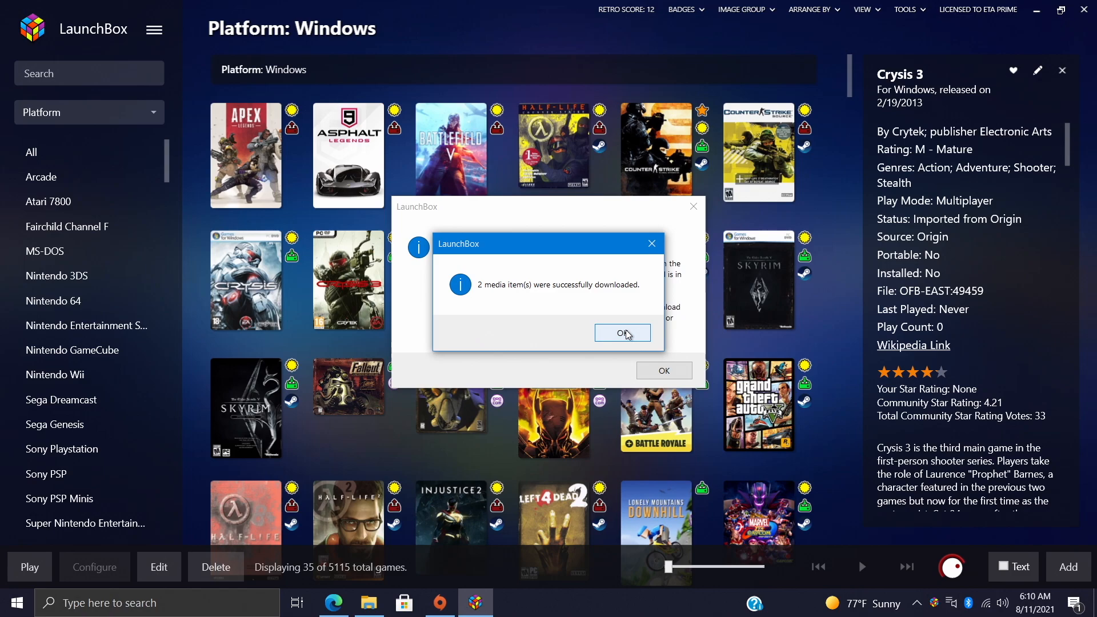
pyautogui.click(623, 333)
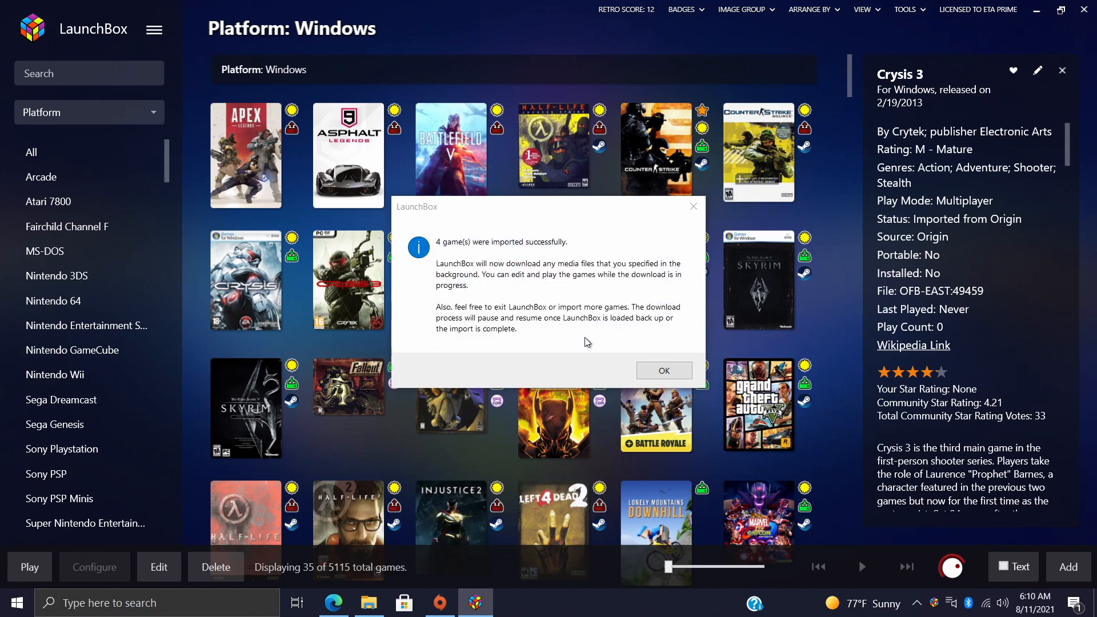
pyautogui.click(663, 370)
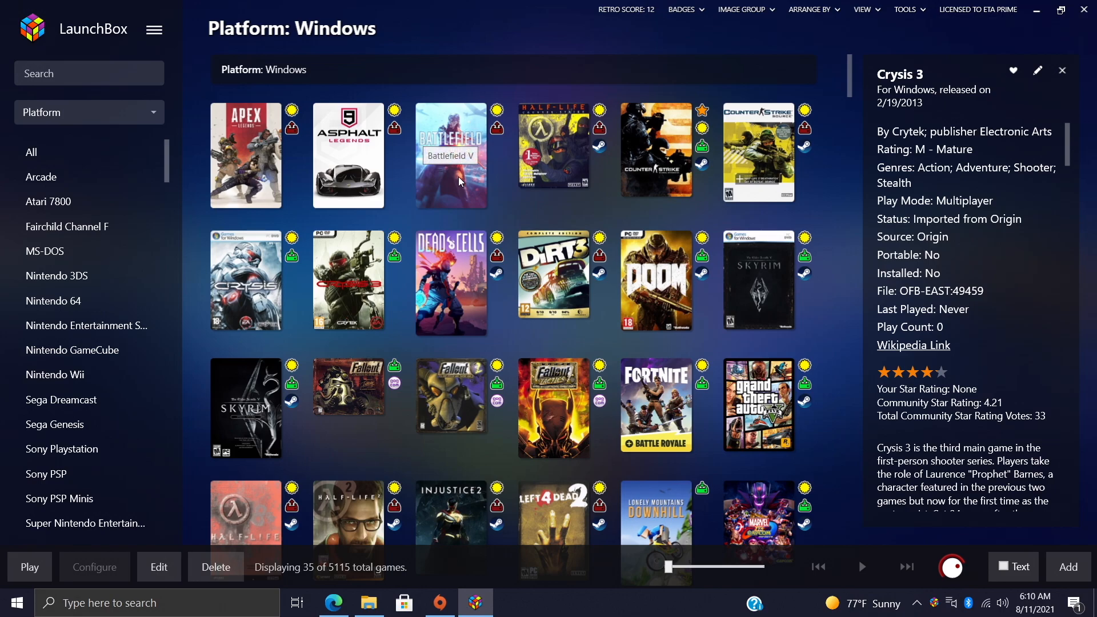
pyautogui.moveTo(261, 289)
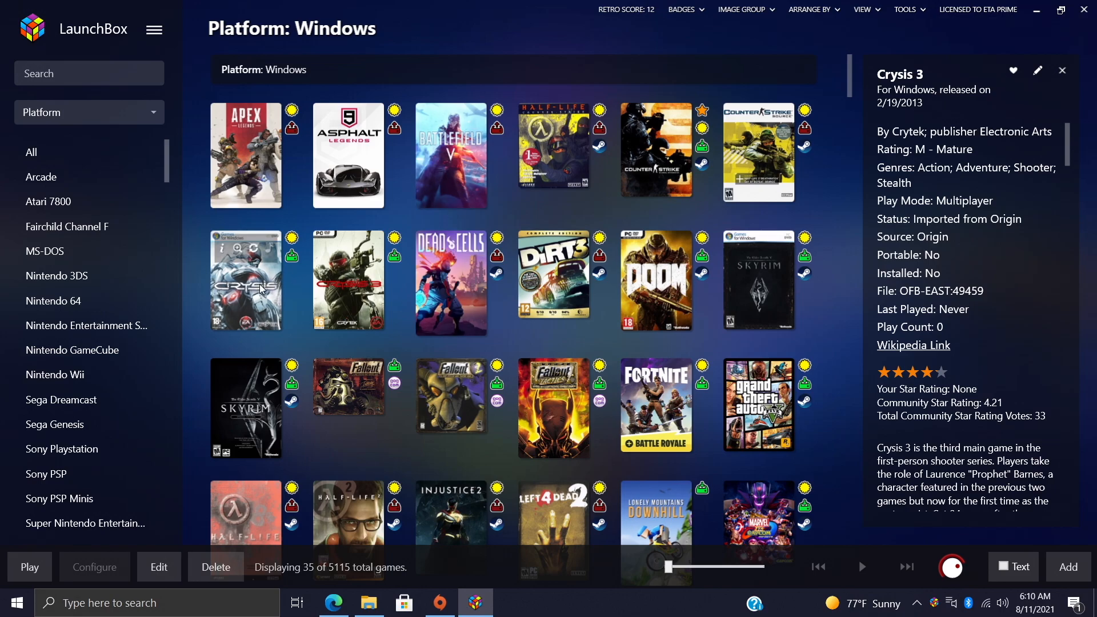
# Launch Crysis 3 from its box art in the Windows game grid.
pyautogui.scroll(-3)
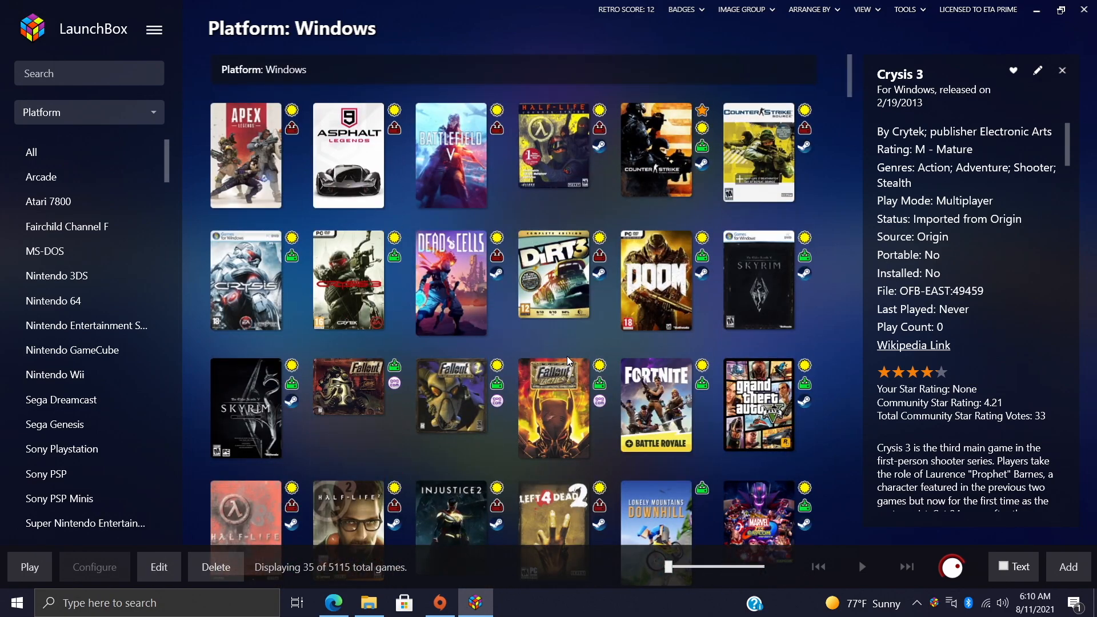
pyautogui.moveTo(509, 227)
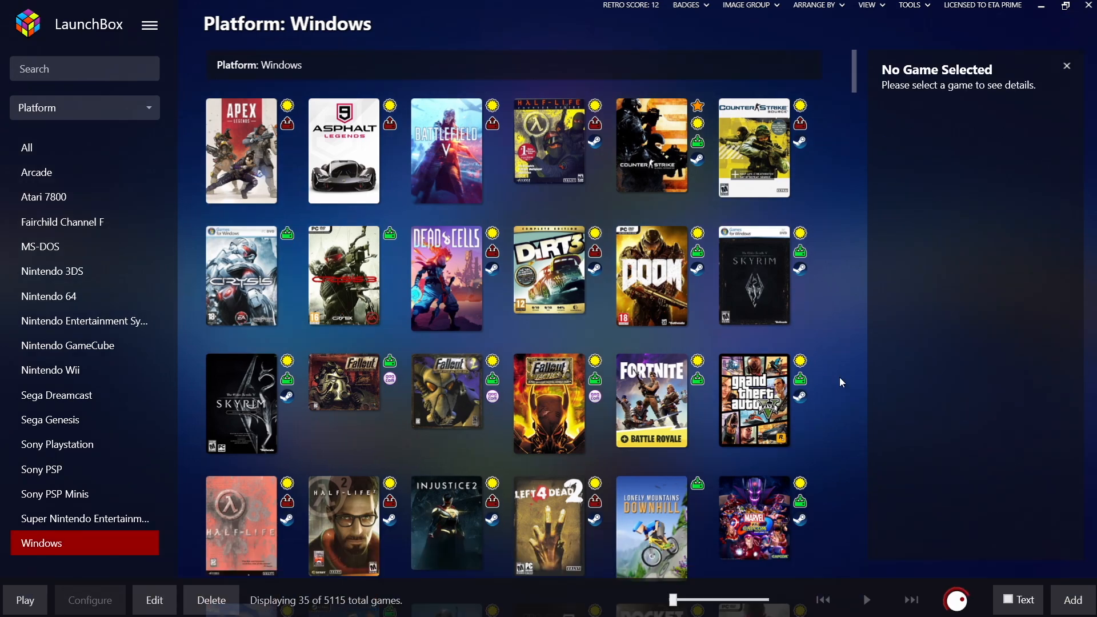
pyautogui.moveTo(361, 284)
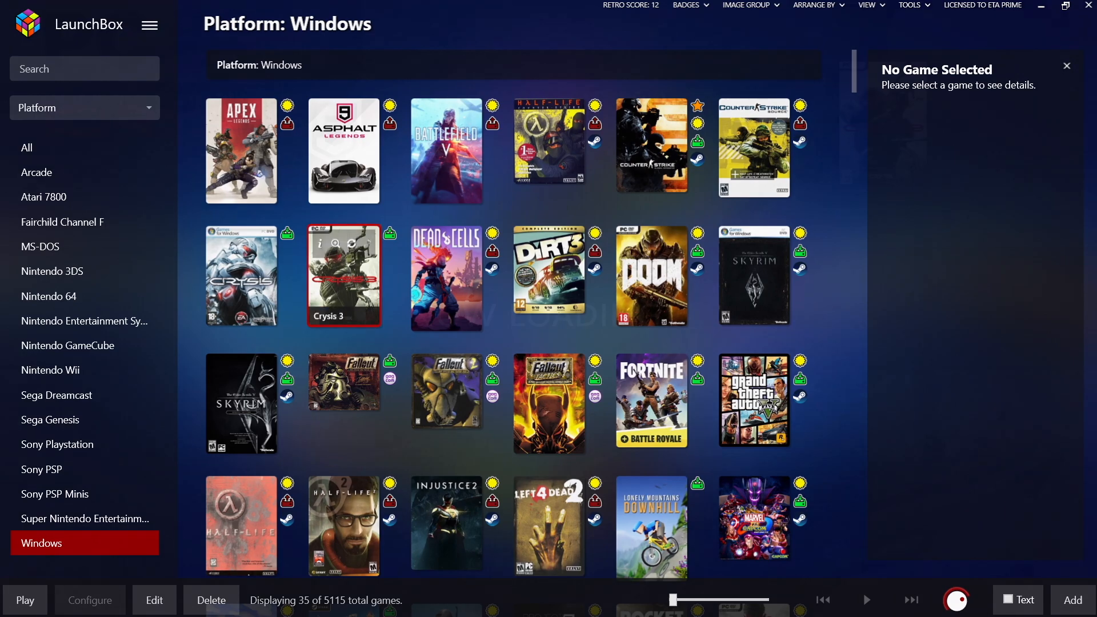
pyautogui.doubleClick(343, 275)
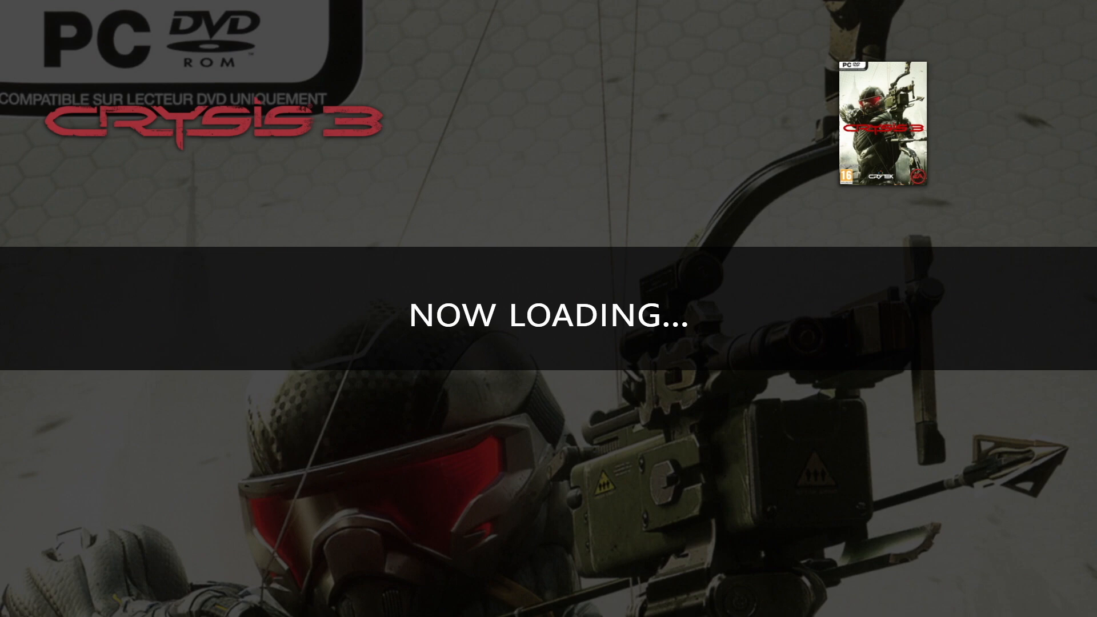